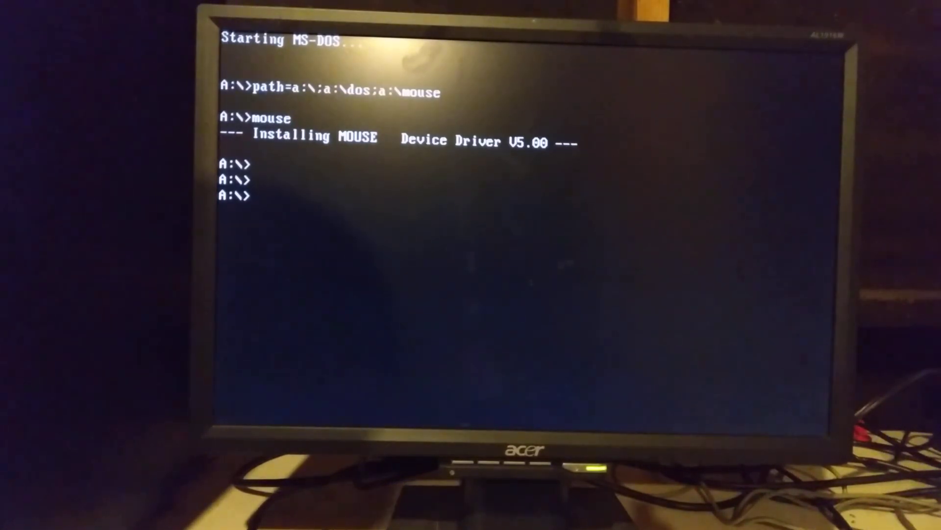
List the root of drive A with dir, then create a directory named NEW.
text(dir)
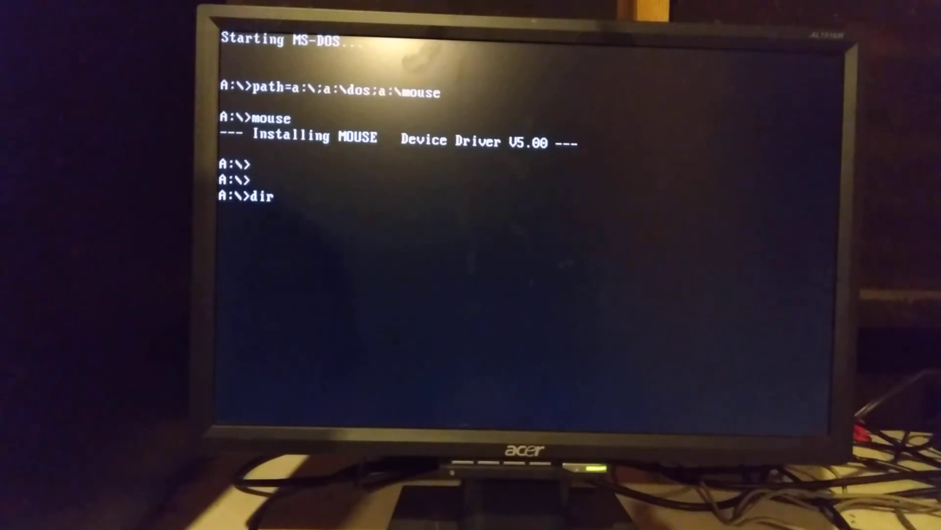
key(enter)
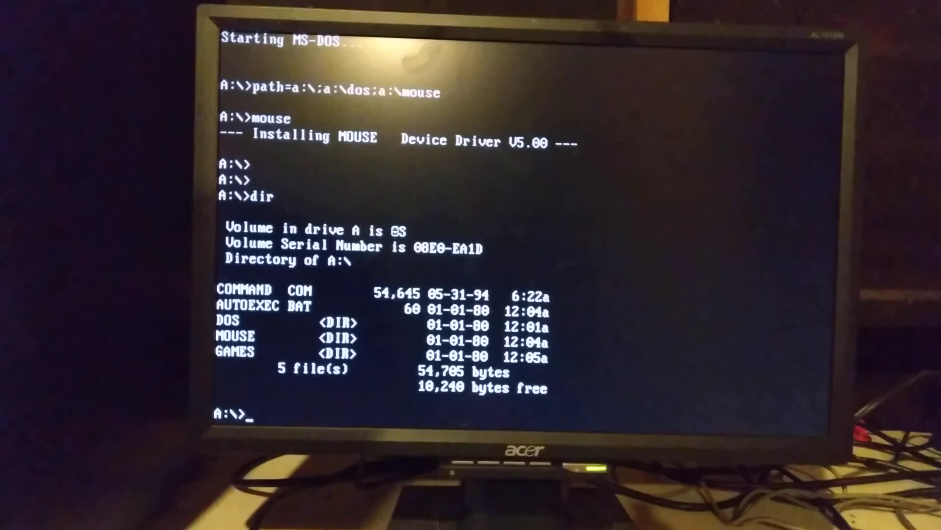
text(md)
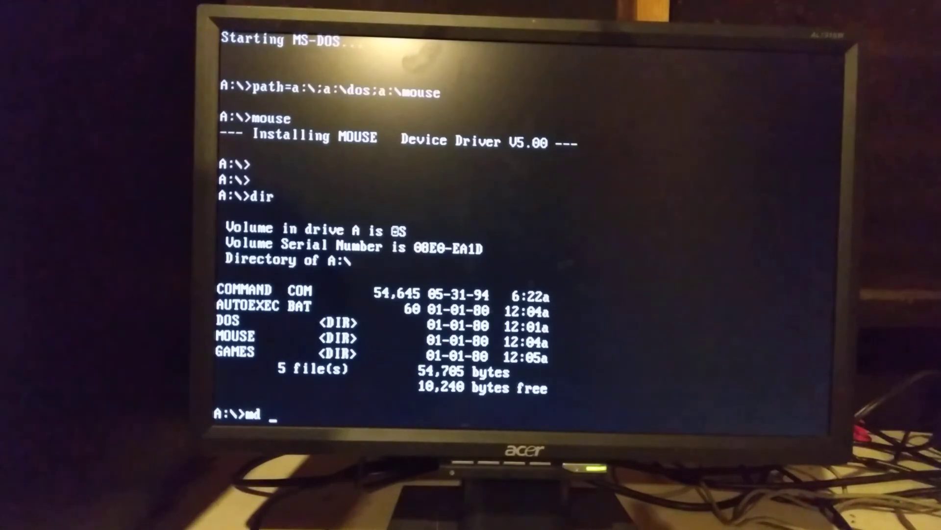
text(new)
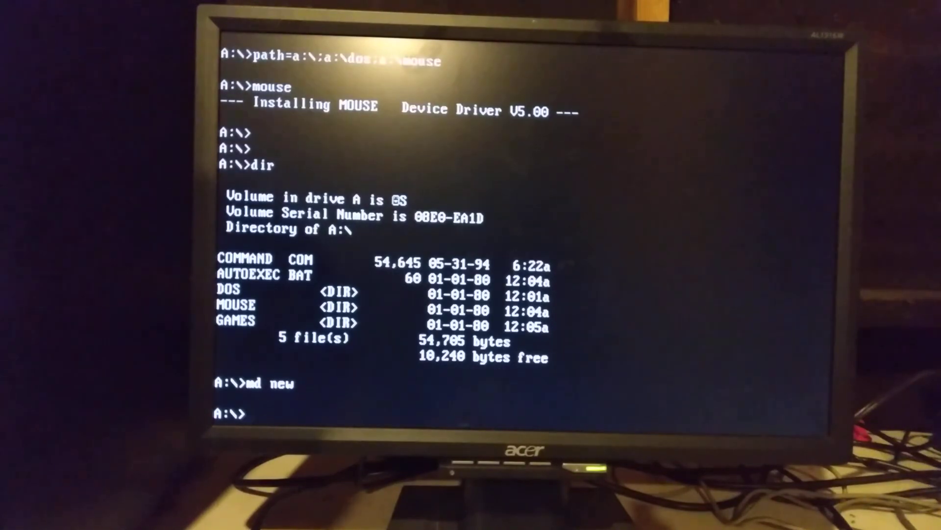
List drive A again to confirm NEW is there, and start the command to remove it.
text(dir)
text(rd ne)
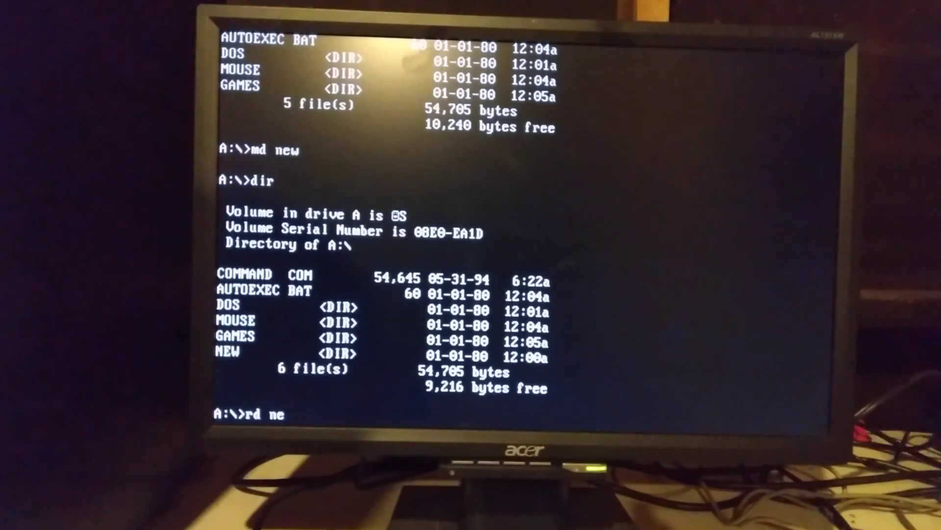
text(w)
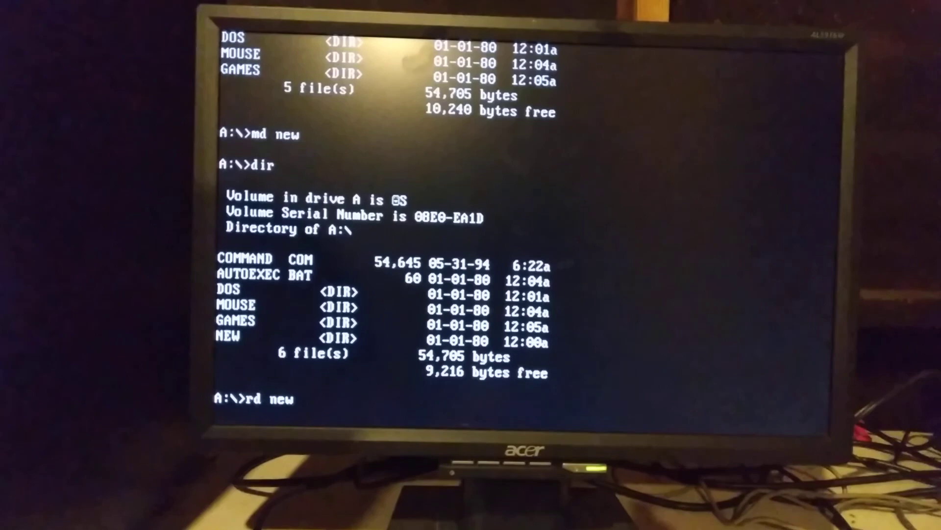